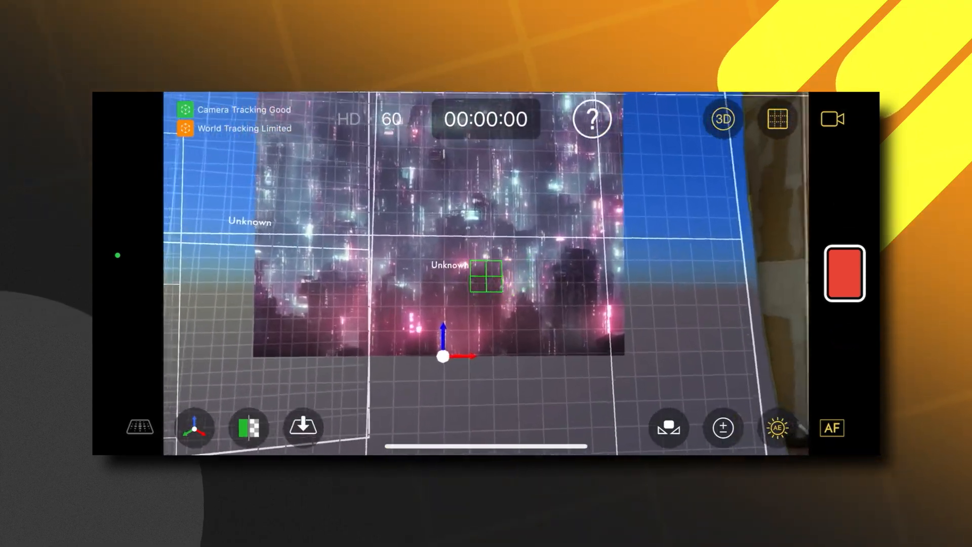
# Record the tracked green-screen take so CamTrackAR exports the video, Motion and other tracking files
pyautogui.click(844, 275)
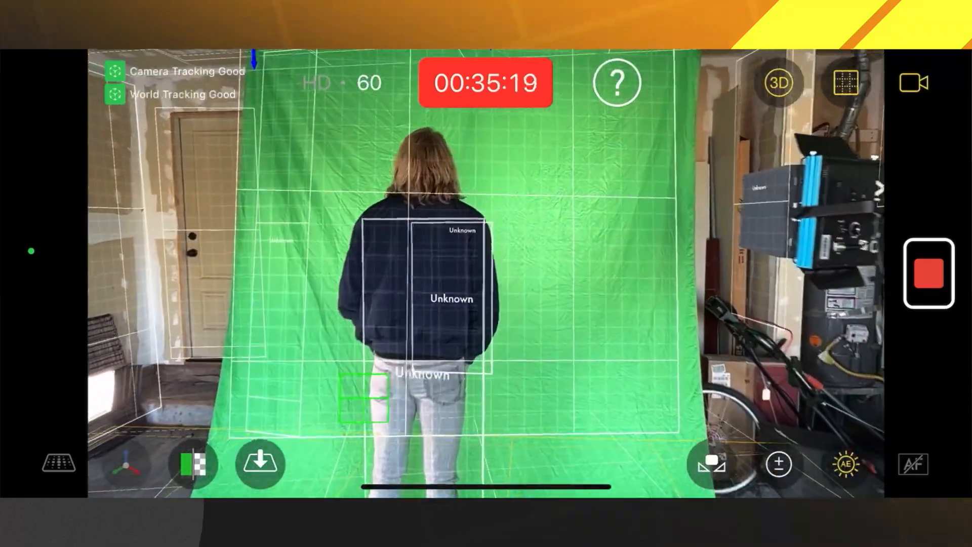
pyautogui.click(259, 463)
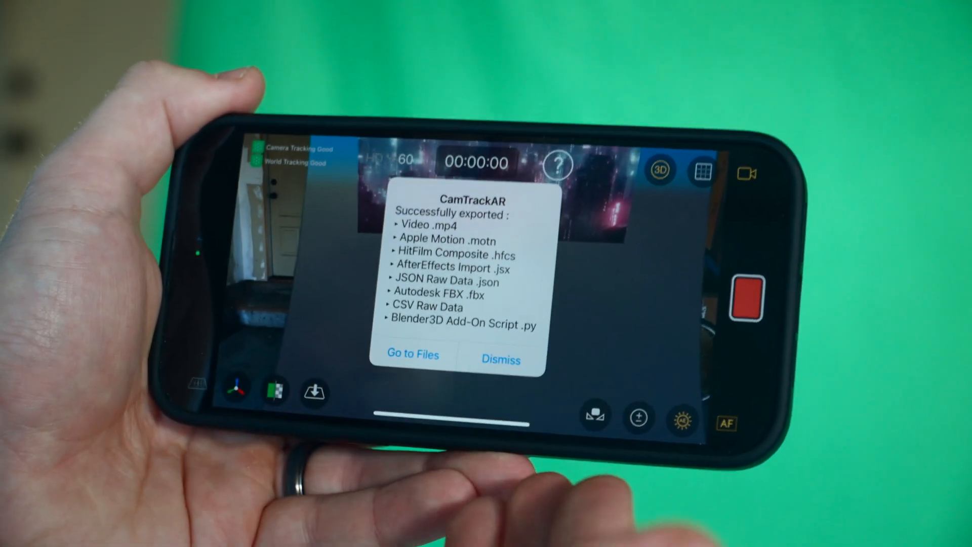
pyautogui.click(412, 355)
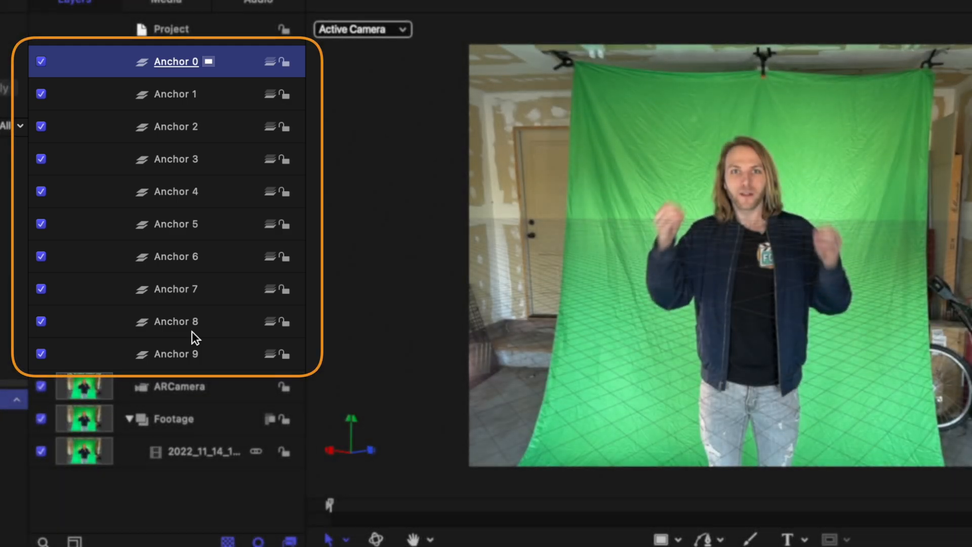
# Place a Bezier point along the green backdrop edge to build the closed mask shape
pyautogui.click(175, 354)
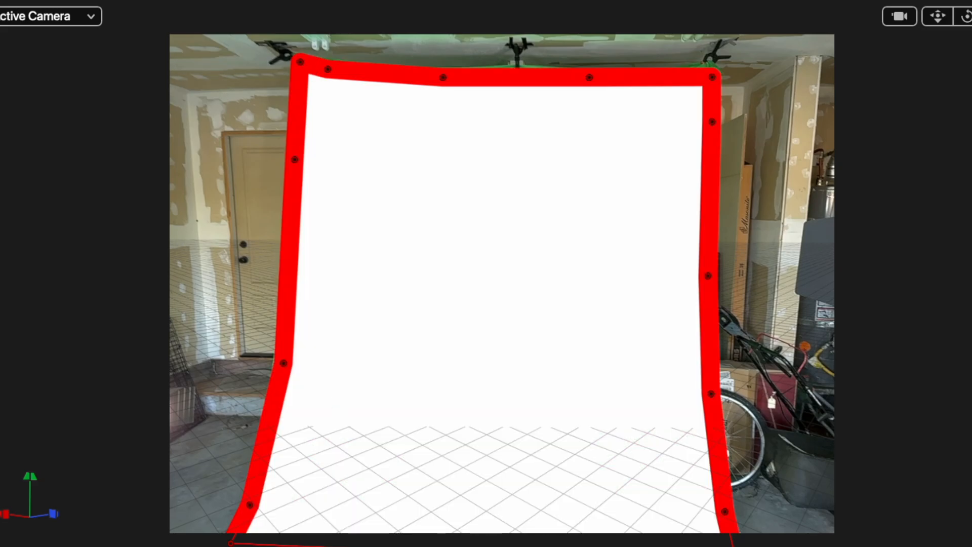
# Add an image mask to the footage layer using the traced backdrop shape and preview the result
pyautogui.rightClick(217, 158)
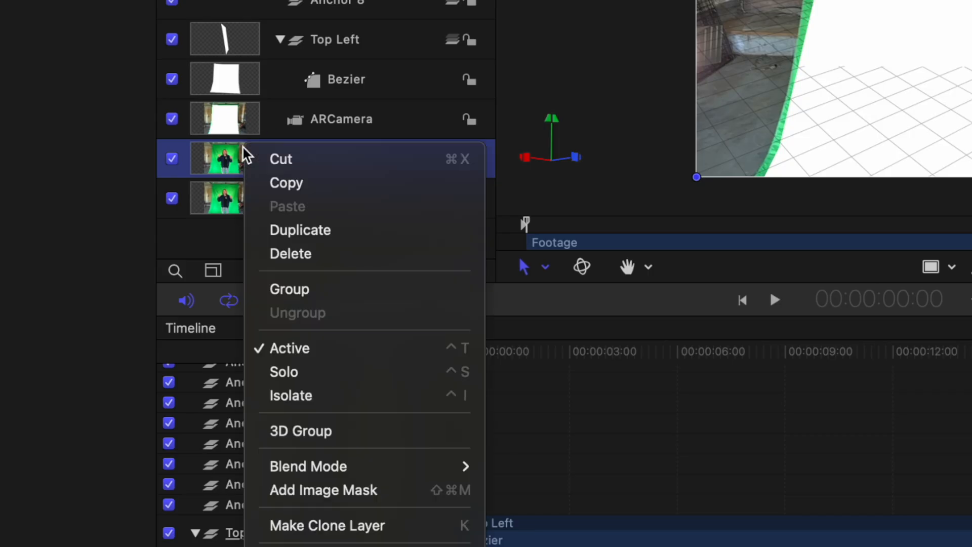
pyautogui.click(323, 489)
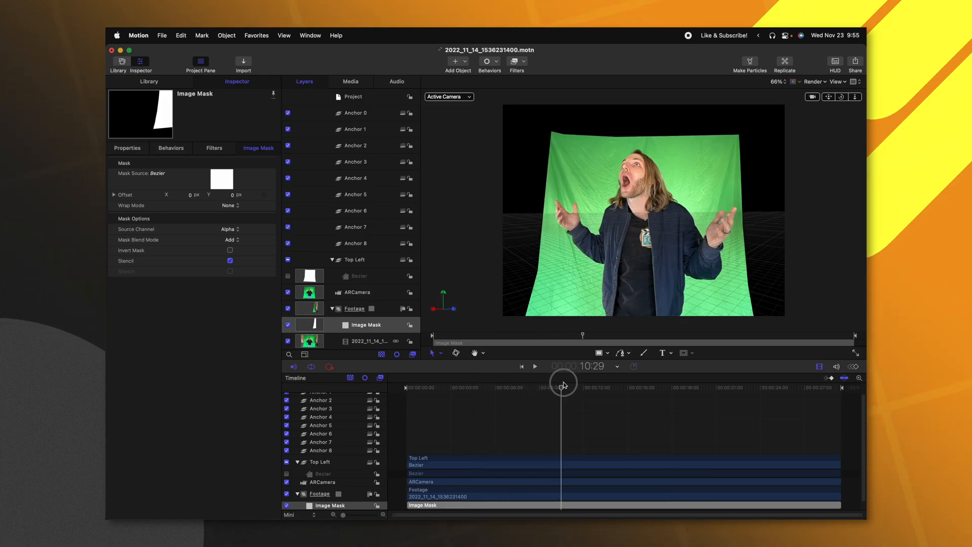
pyautogui.moveTo(562, 382); pyautogui.dragTo(652, 373)
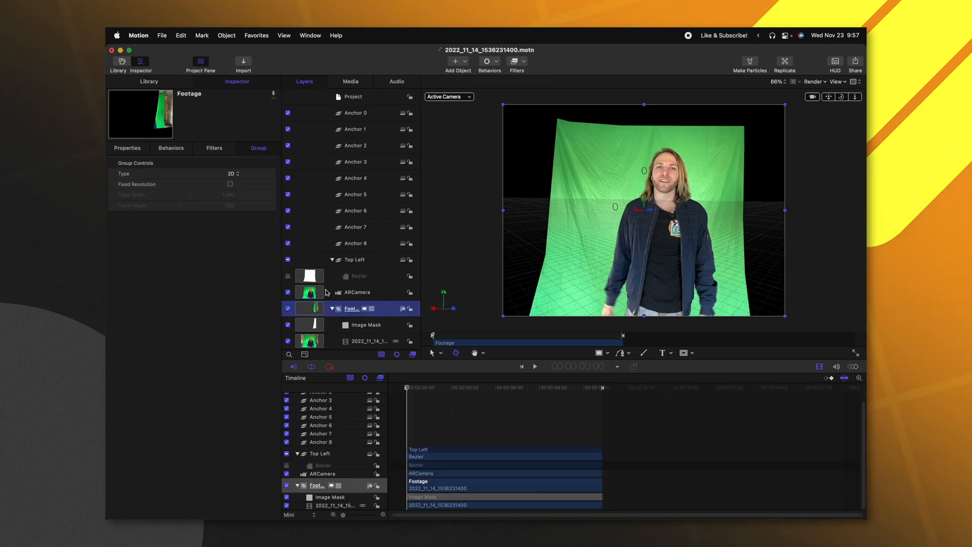
# Apply the Keying > Keyer filter to the Footage group to remove the green screen
pyautogui.click(518, 62)
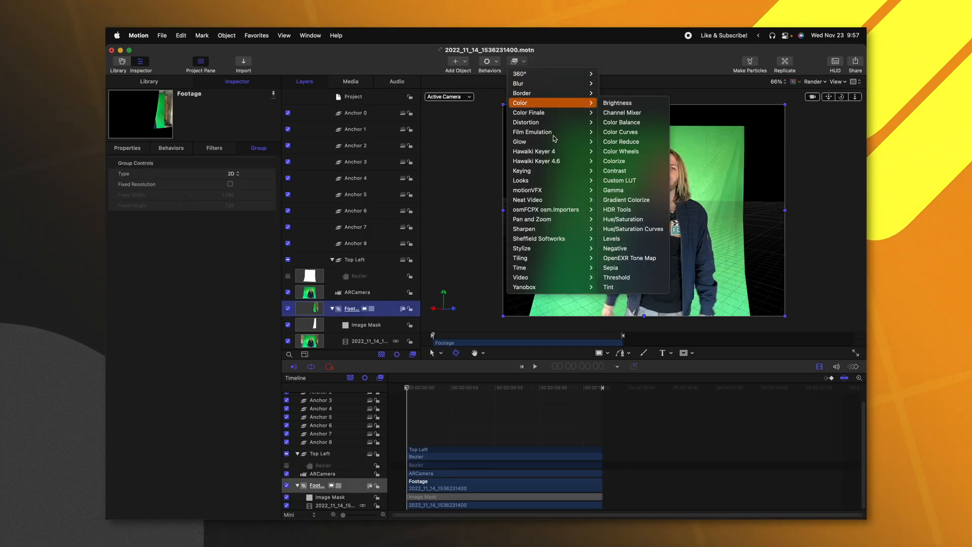
pyautogui.moveTo(523, 170)
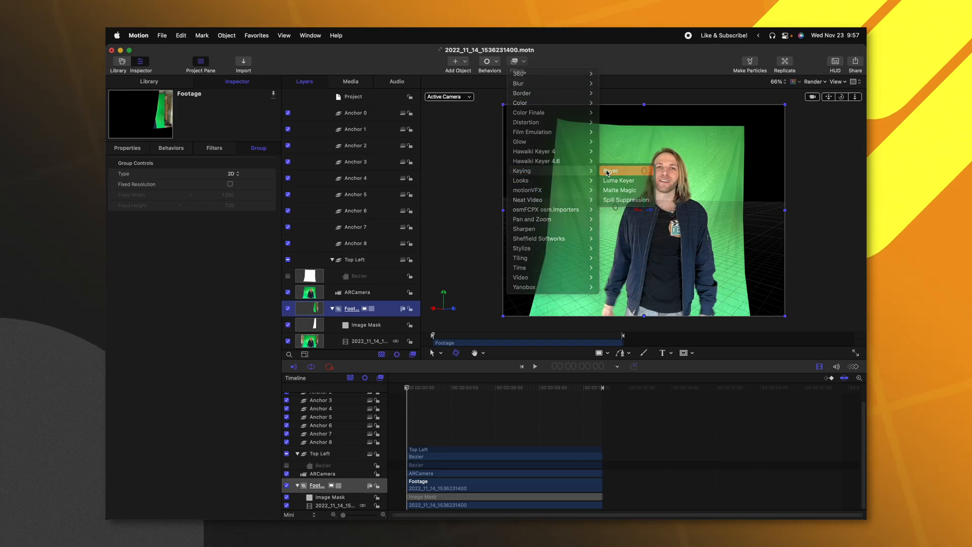
pyautogui.click(610, 170)
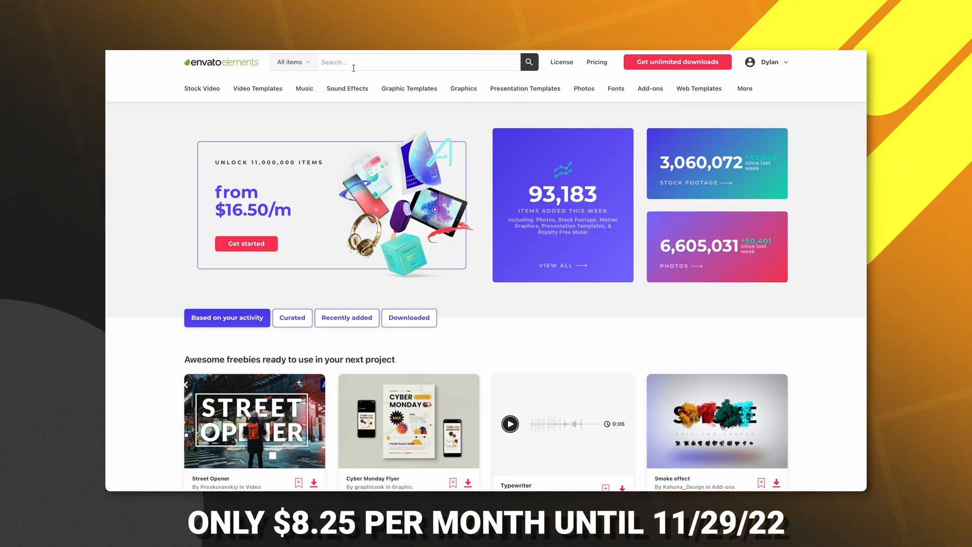
# Search 'desert' photos and add the sunset high desert landscape to the CamtrackAR project
pyautogui.write('desert')
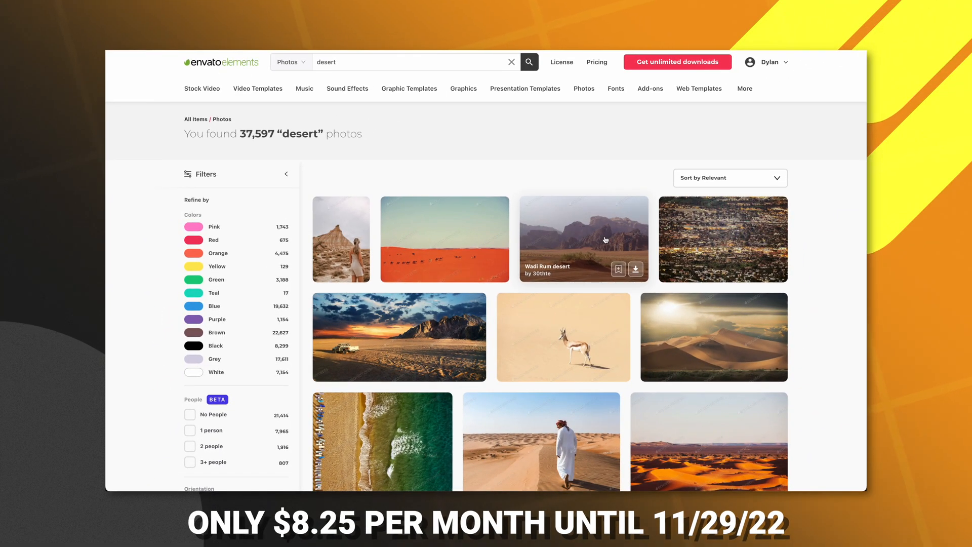
pyautogui.click(584, 239)
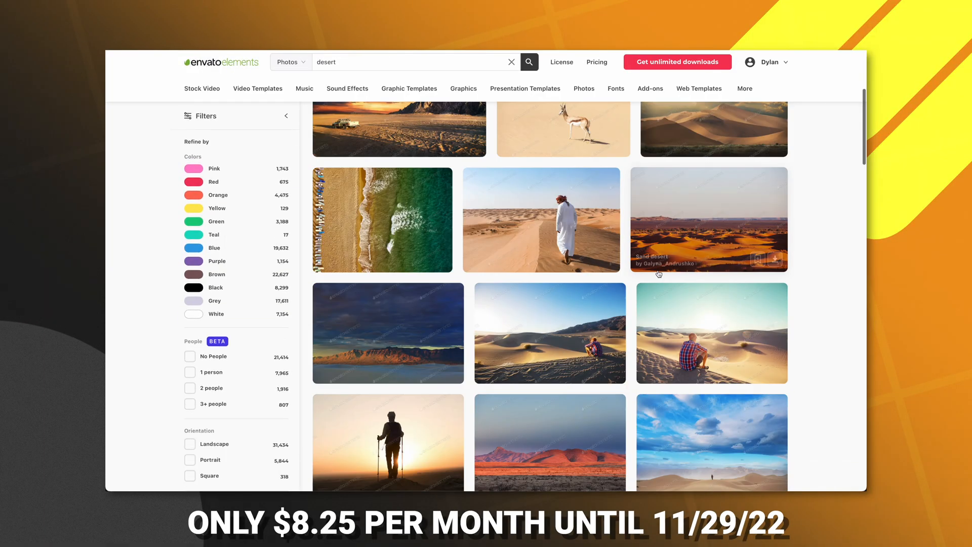
pyautogui.scroll(-3)
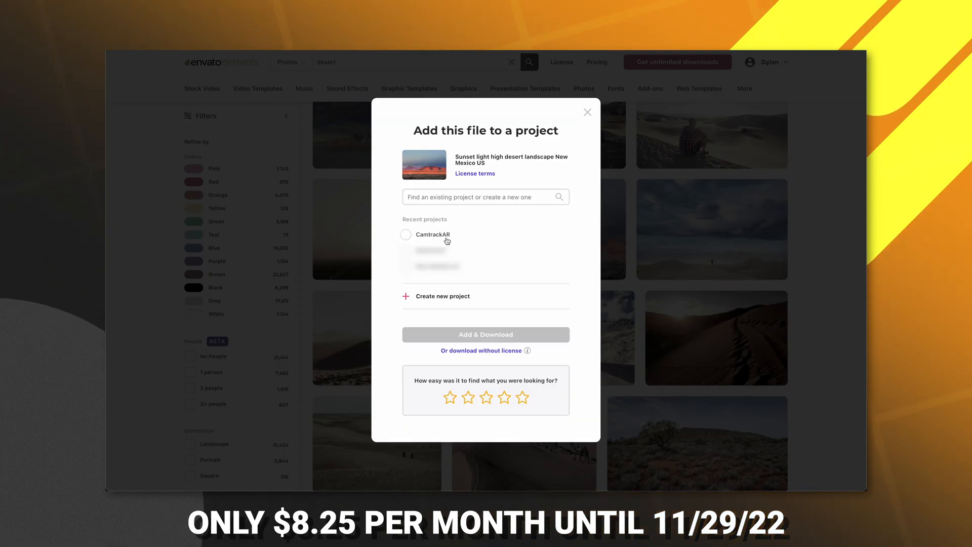
pyautogui.click(586, 113)
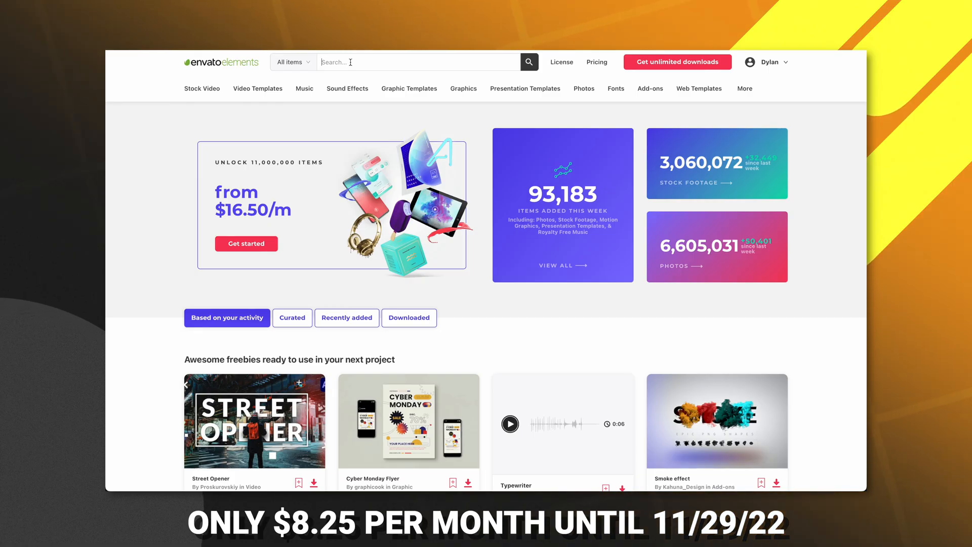
# Search 'smoke overlay' limited to the Stock Video category
pyautogui.write('smoke overlay')
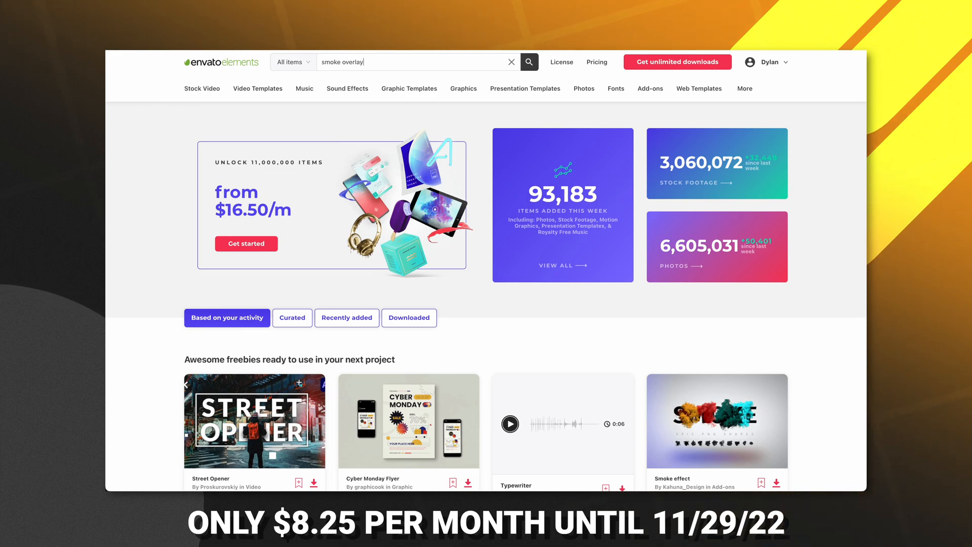
pyautogui.click(291, 61)
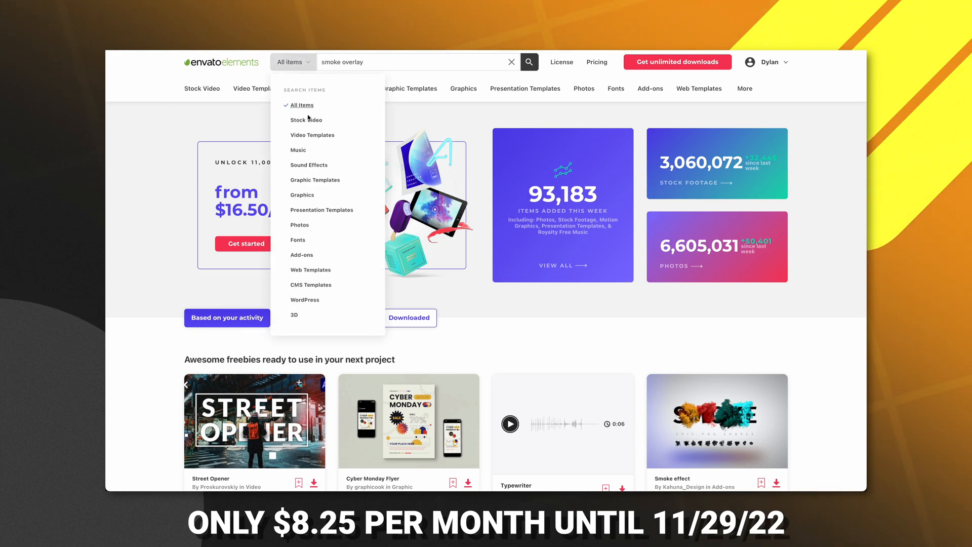
pyautogui.click(306, 120)
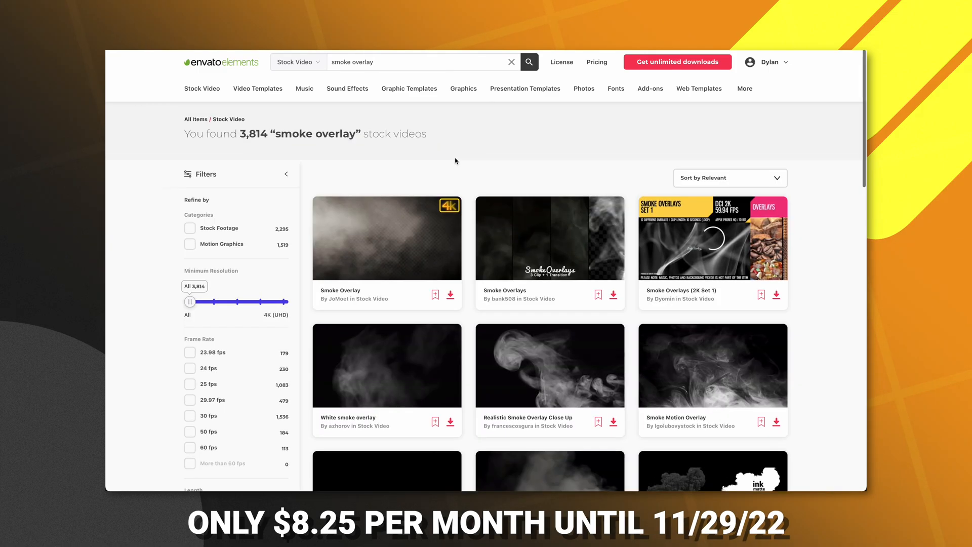
pyautogui.moveTo(256, 145)
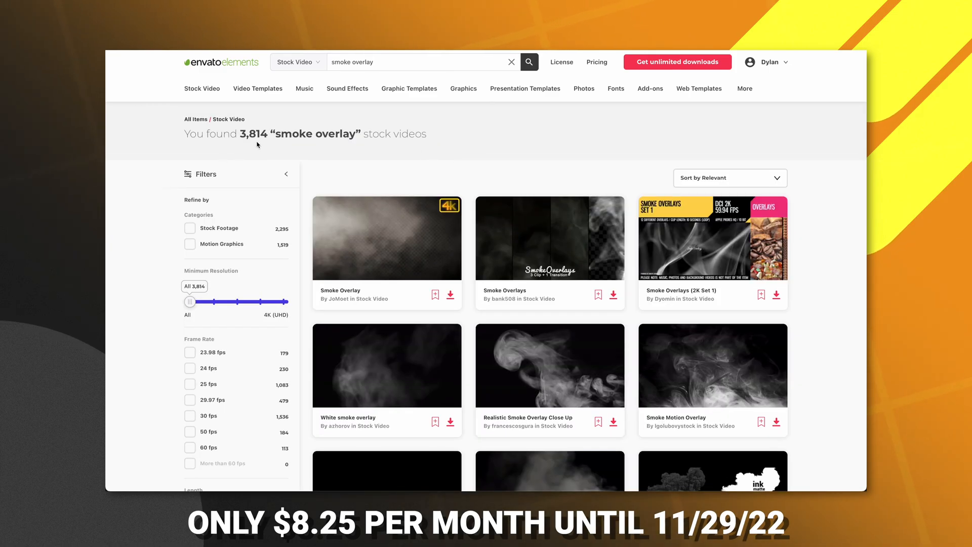
# Browse the smoke overlay results and preview one of the smoke clips
pyautogui.scroll(-3)
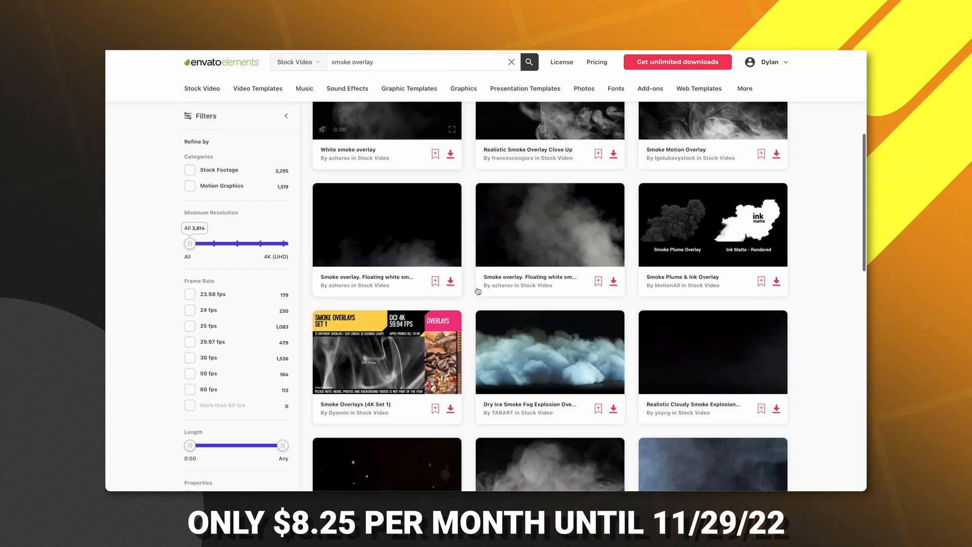
pyautogui.scroll(-3)
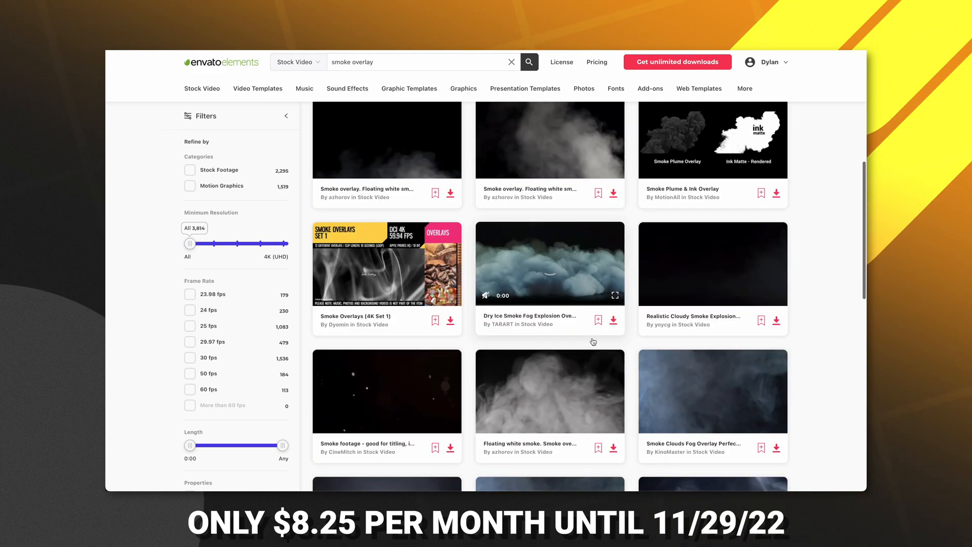
pyautogui.scroll(-3)
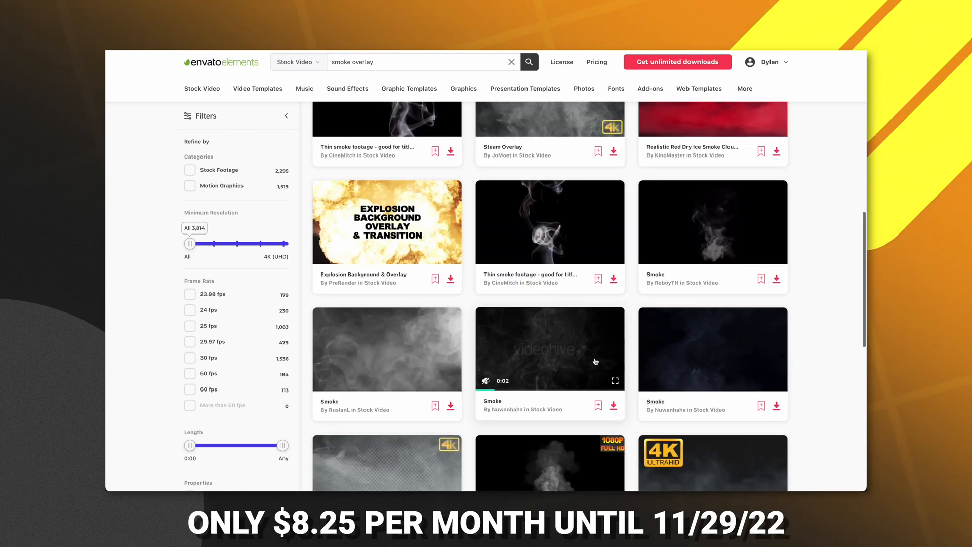
pyautogui.click(614, 406)
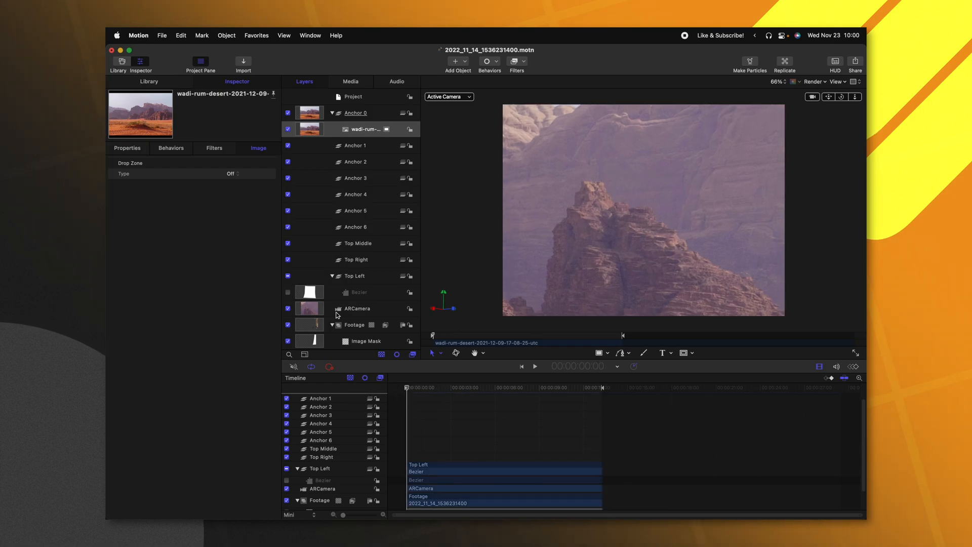
# Inspect the wadi-rum photo's Properties to confirm its Position Z of 1728 px under Anchor 0
pyautogui.click(127, 148)
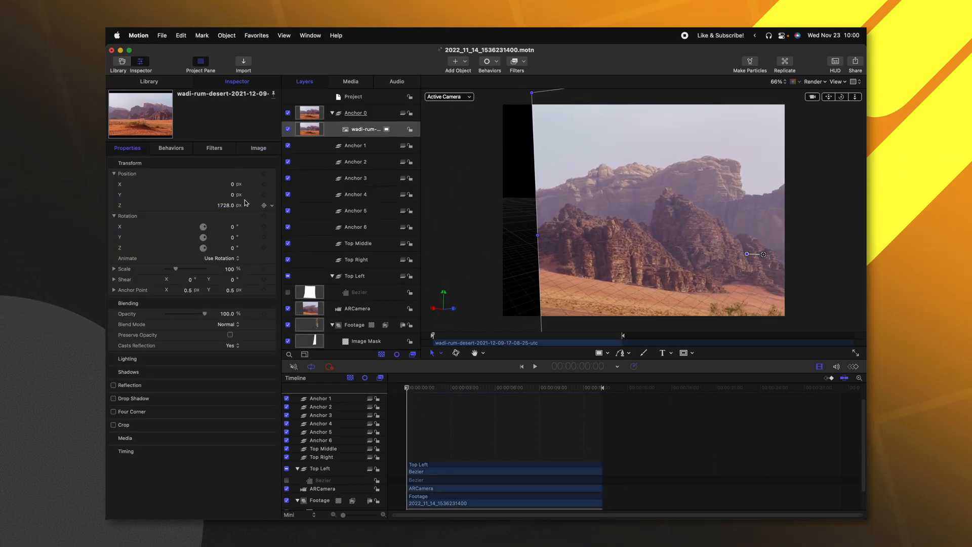
pyautogui.click(355, 113)
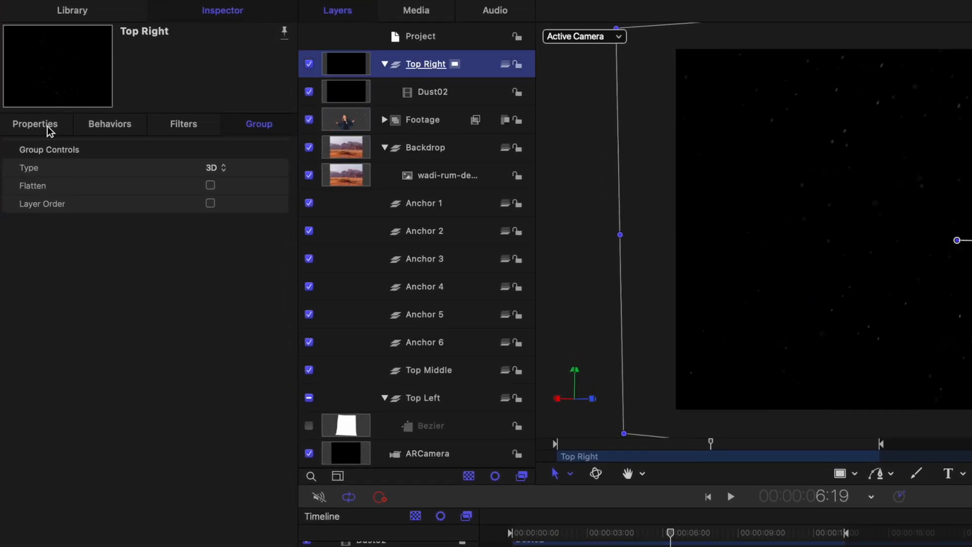
# Show the Top Right group's Properties after placing Dust02 at the top of the layer stack
pyautogui.click(34, 124)
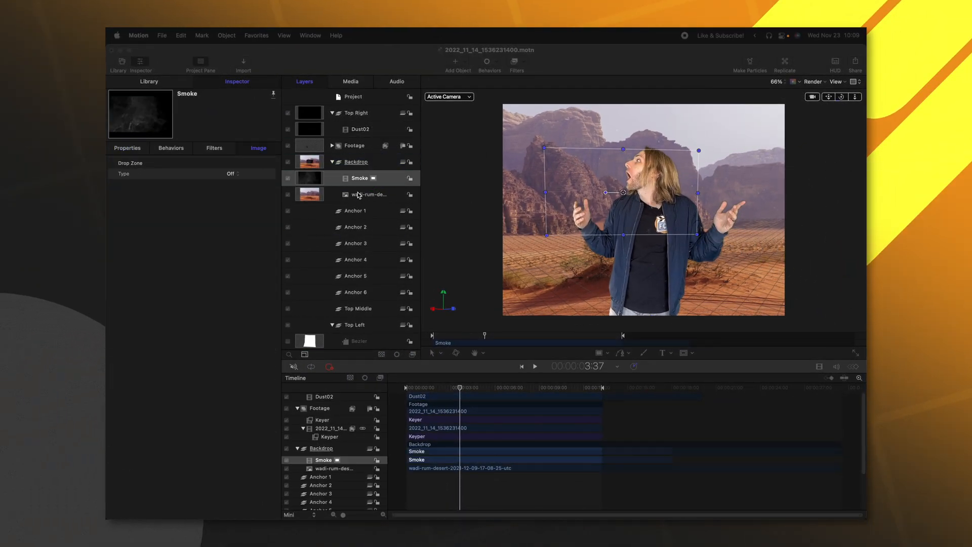
# Duplicate the screen-blended 246% Smoke clip with Cmd+D and move the copy into Top Right
pyautogui.click(128, 148)
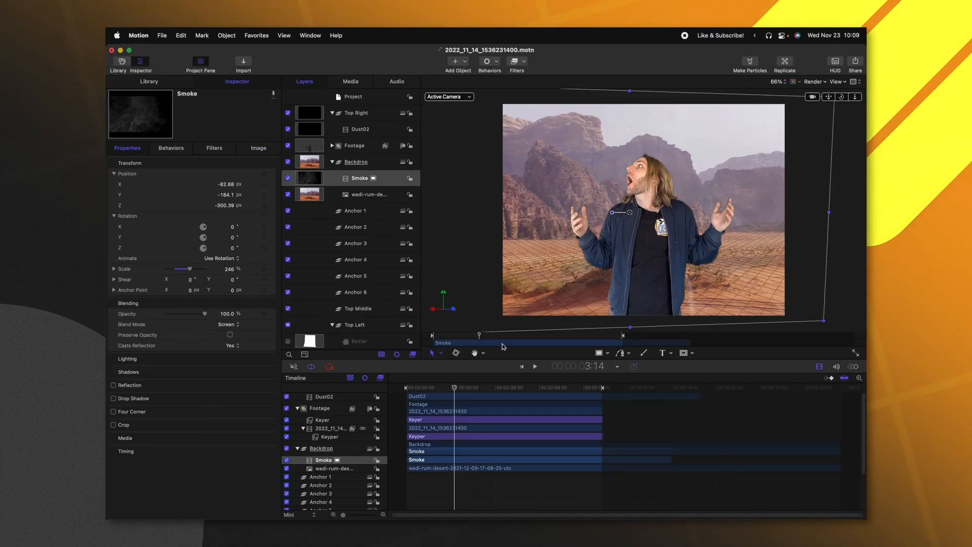
pyautogui.press('cmd+d')
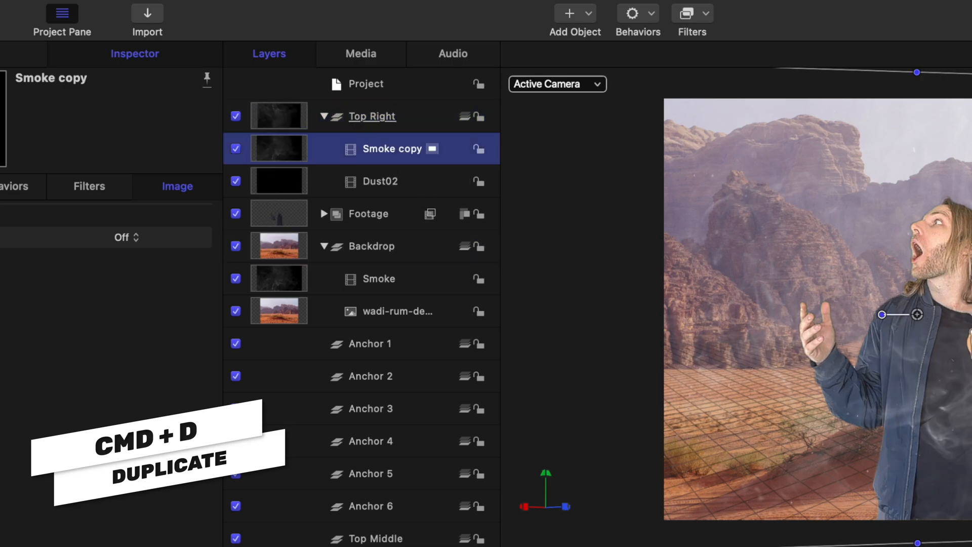
pyautogui.click(692, 13)
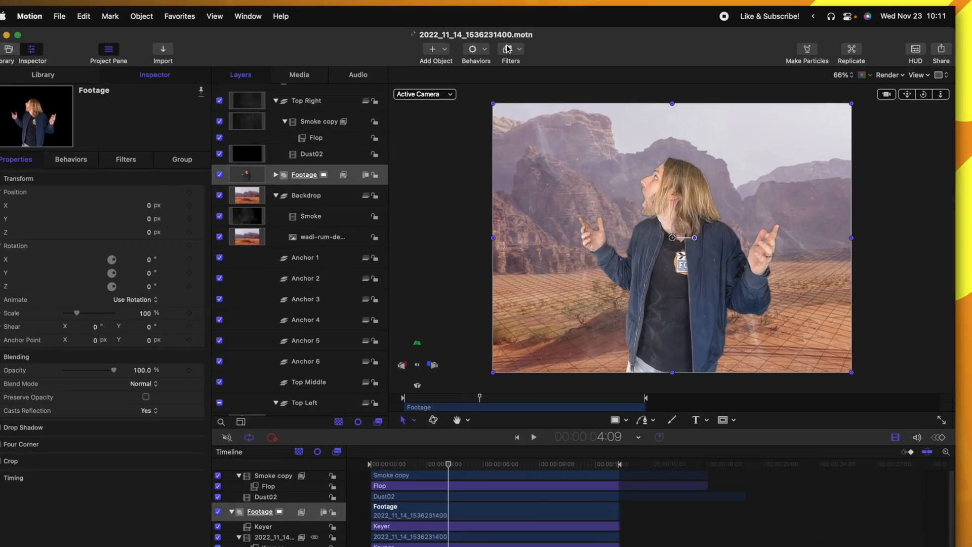
# Add a Color Balance filter to the Footage above its Keyer
pyautogui.click(510, 50)
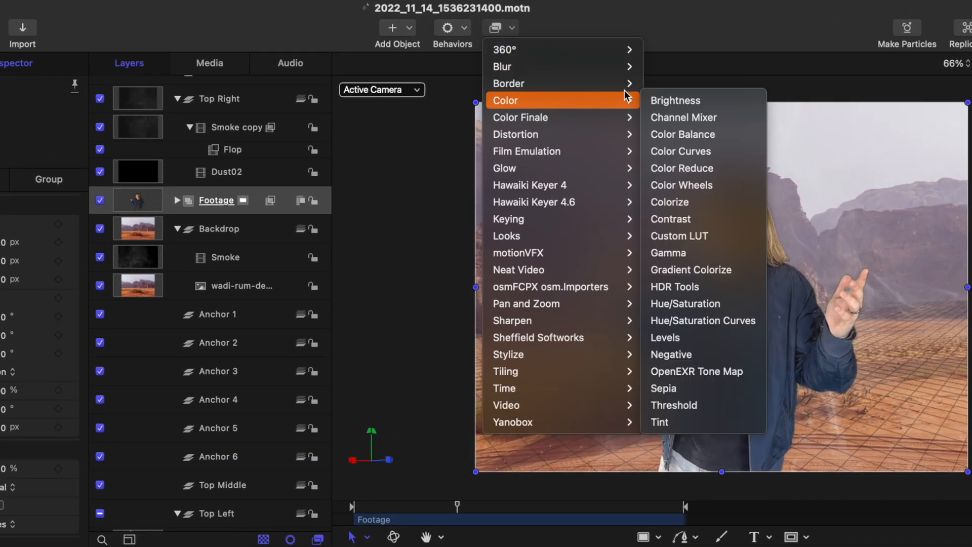
pyautogui.click(682, 134)
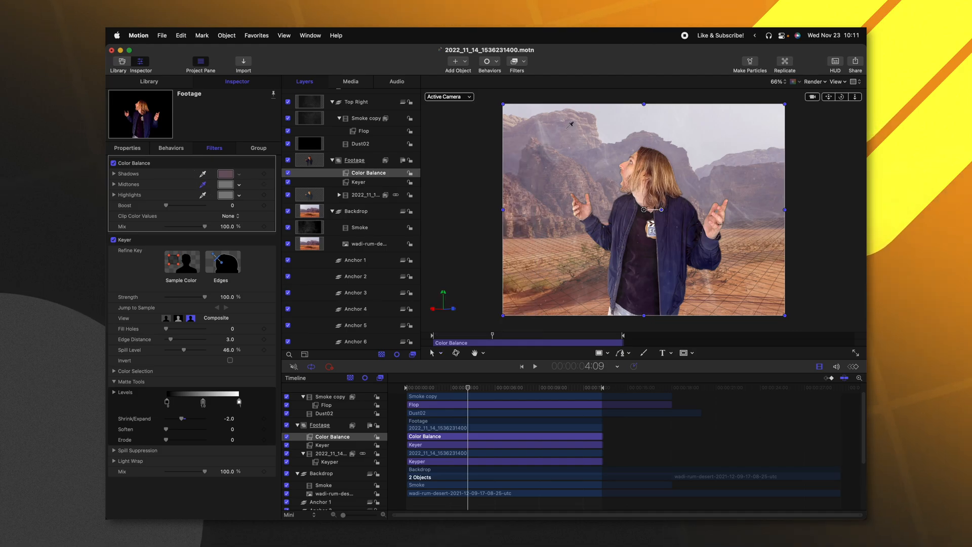
pyautogui.click(225, 184)
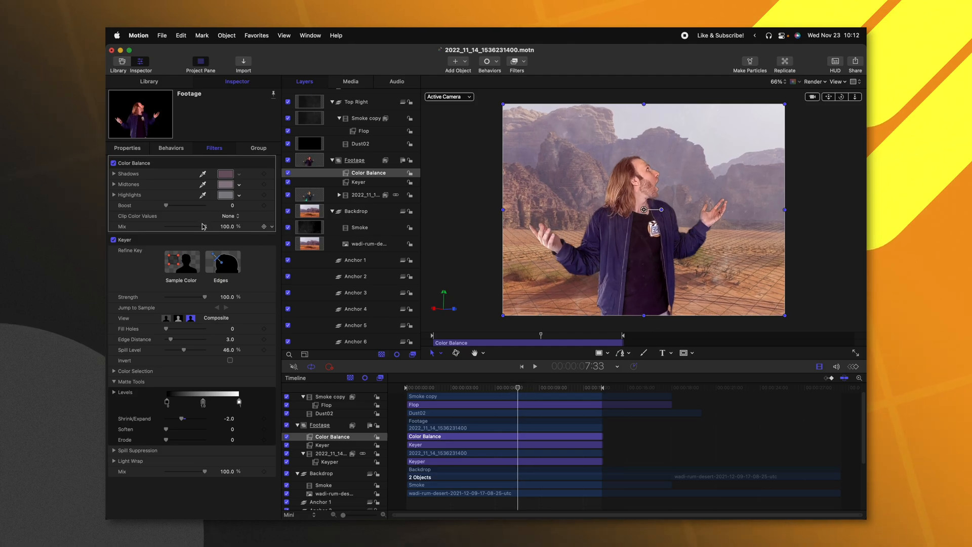
# Lower Color Balance Mix to about 66% and set the Keyer's Light Wrap amount to about 22
pyautogui.moveTo(255, 226); pyautogui.dragTo(202, 226)
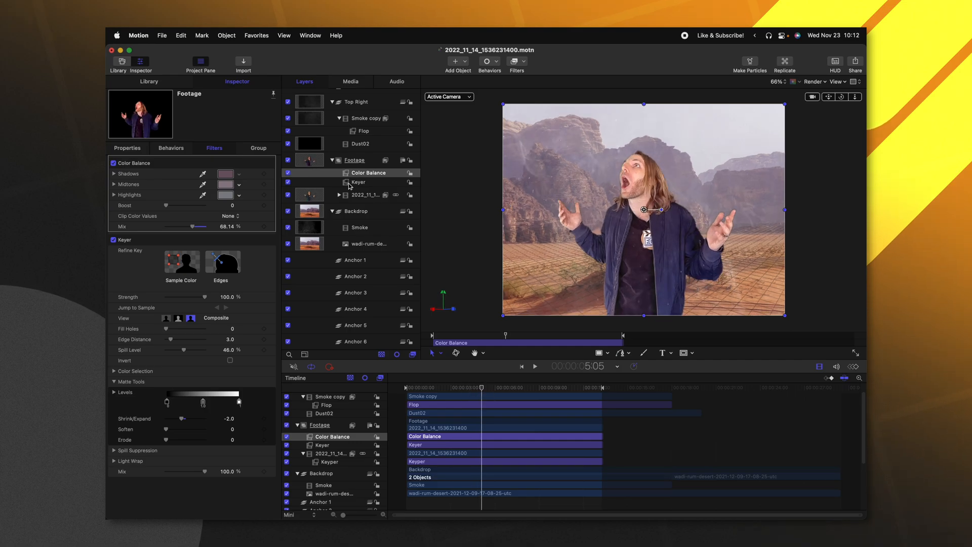
pyautogui.click(357, 182)
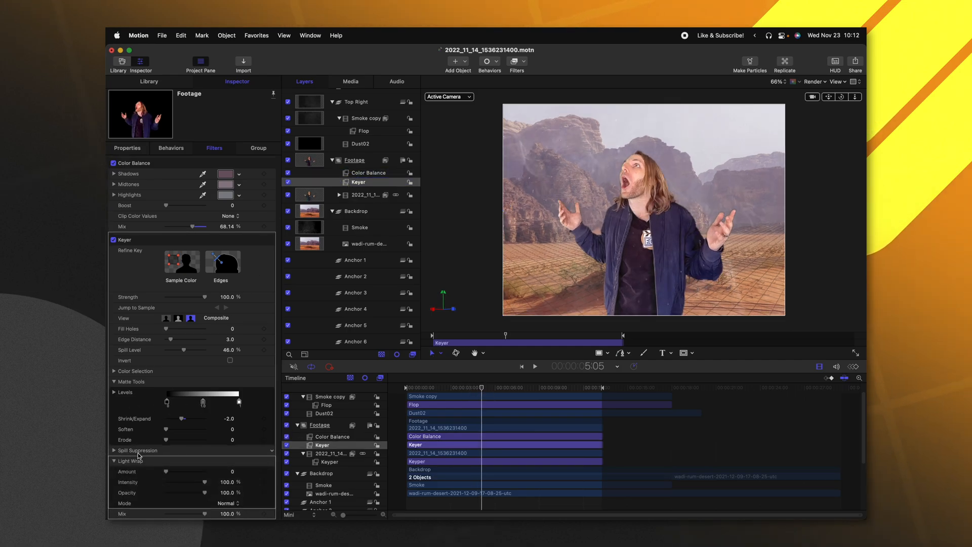
pyautogui.moveTo(167, 472); pyautogui.dragTo(182, 472)
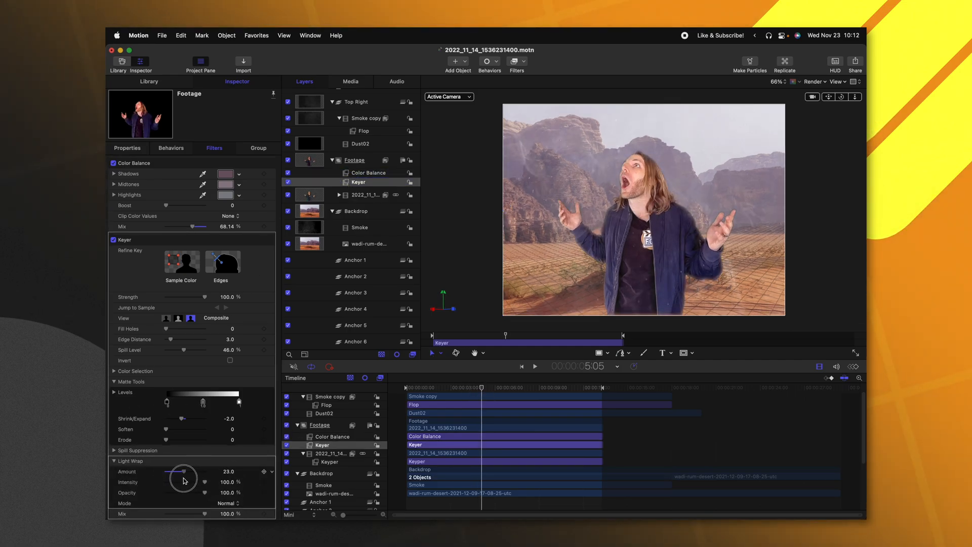
pyautogui.moveTo(184, 477); pyautogui.dragTo(182, 476)
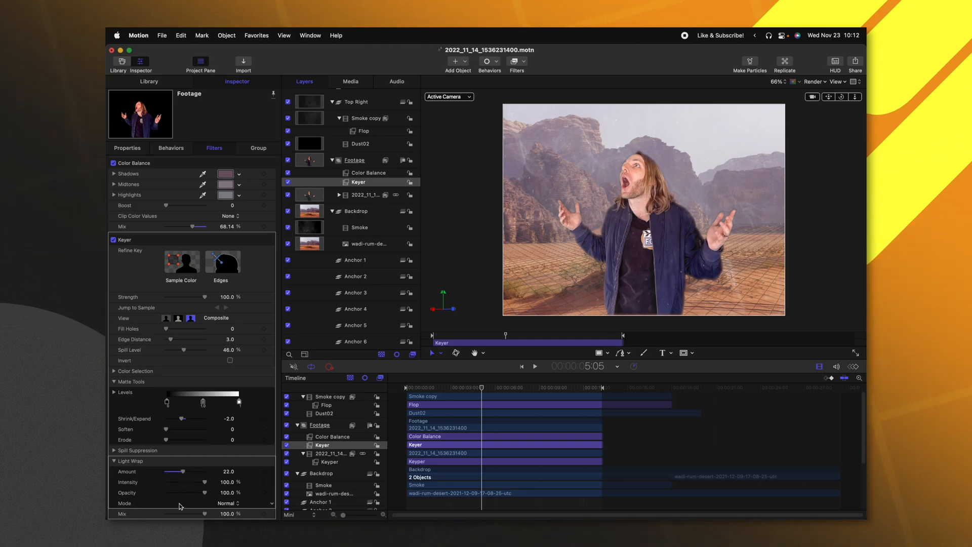
pyautogui.moveTo(220, 482); pyautogui.dragTo(194, 482)
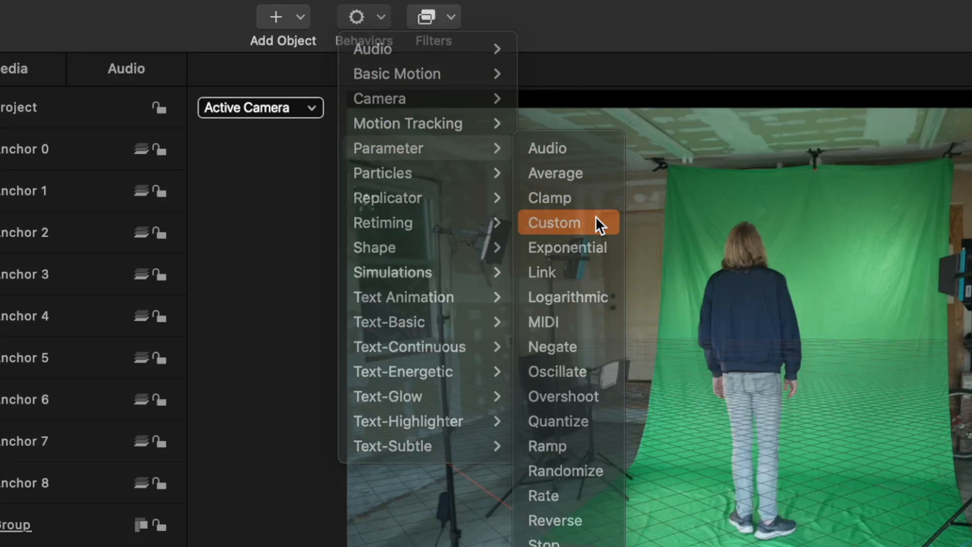
# Add a Custom parameter behavior to the ARCamera exposing Position X, Y, Z at 0
pyautogui.click(554, 222)
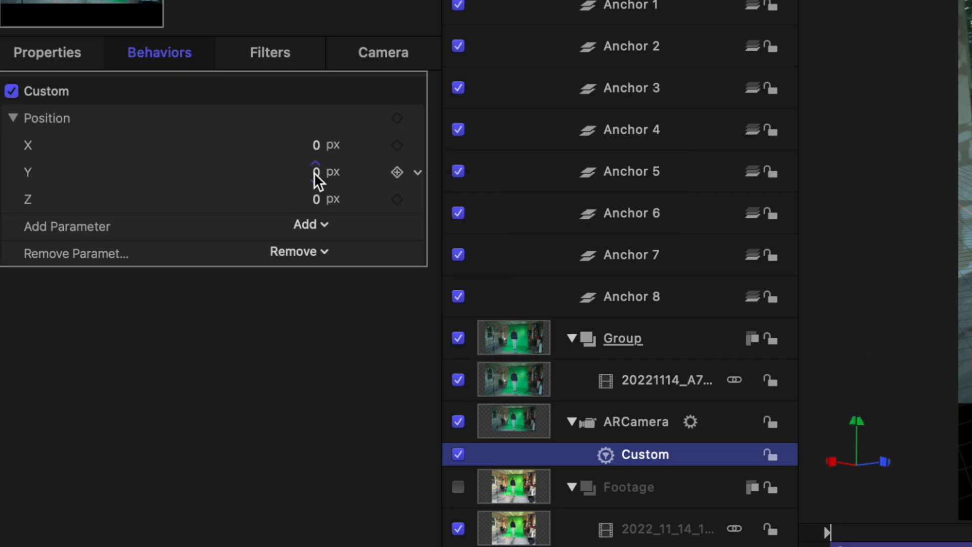